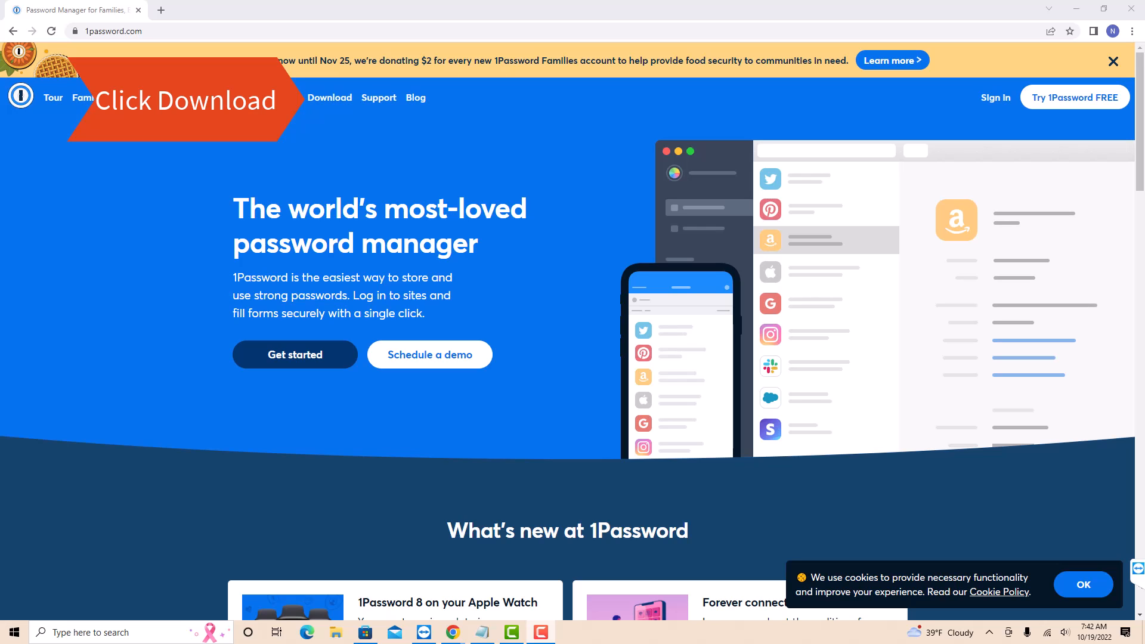
Go to the 1Password for Windows download page from the top navigation
{"action": "left_click", "coordinate": [329, 98]}
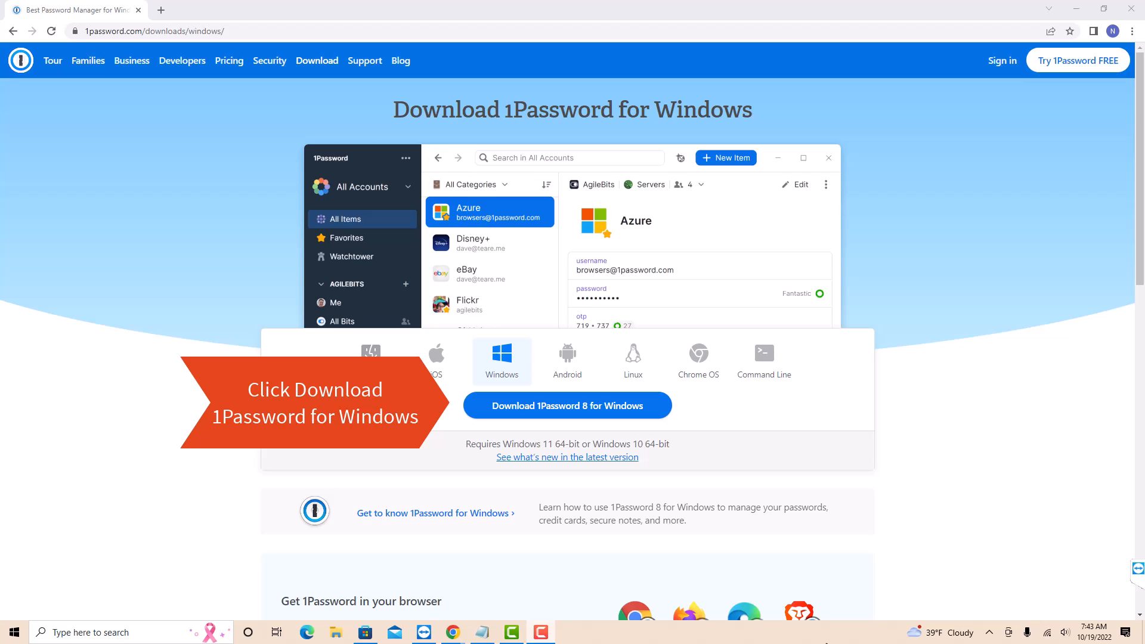
Download the 1Password 8 for Windows setup installer
{"action": "left_click", "coordinate": [566, 405]}
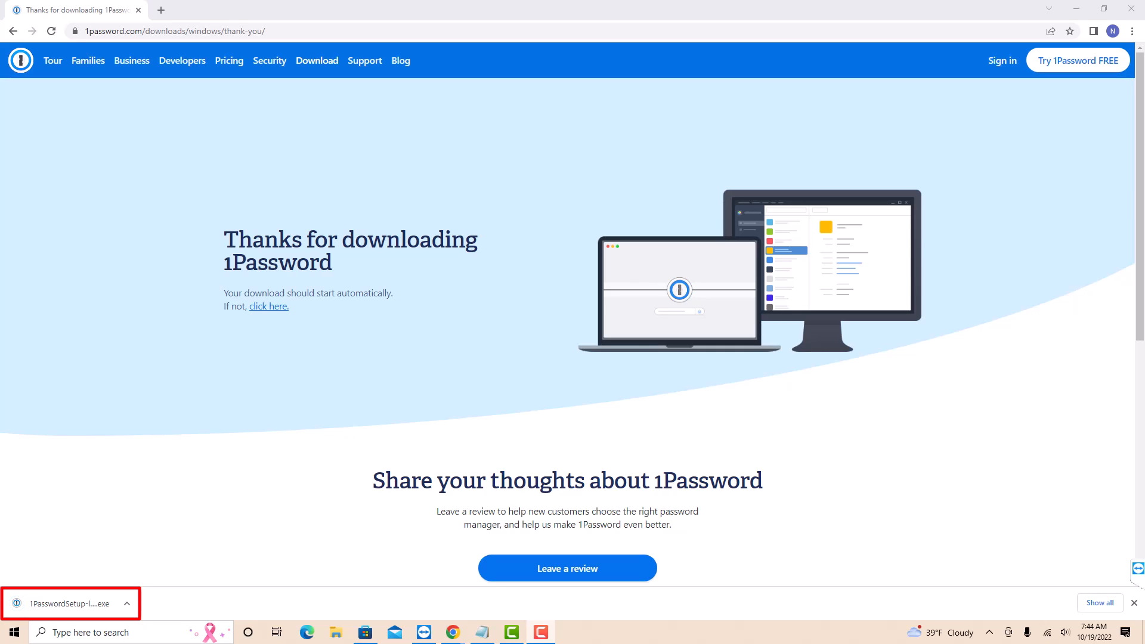
Run the downloaded 1PasswordSetup installer and confirm installing 1Password 8
{"action": "left_click", "coordinate": [66, 603]}
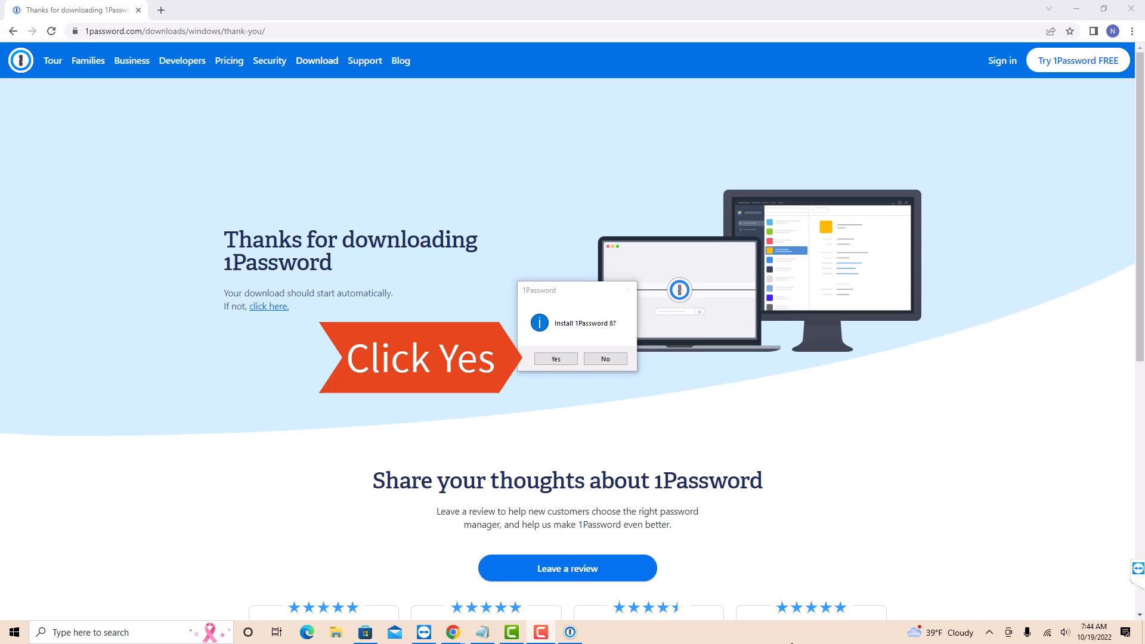
{"action": "left_click", "coordinate": [555, 358]}
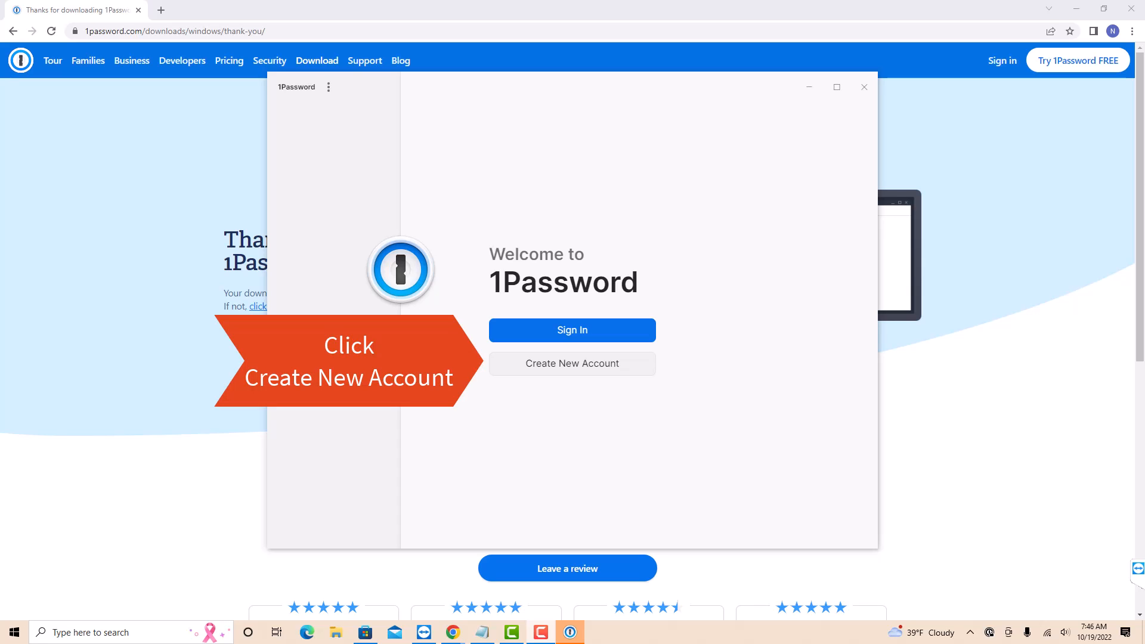
Start a new account and pick the 1Password Business account type
{"action": "left_click", "coordinate": [572, 363]}
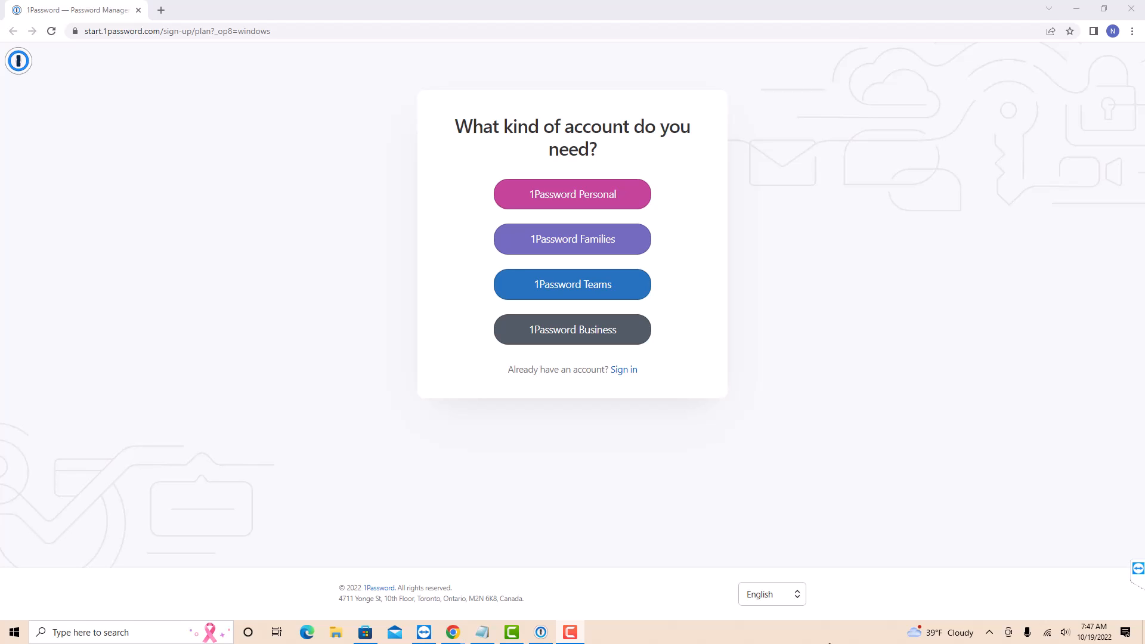
{"action": "left_click", "coordinate": [572, 329]}
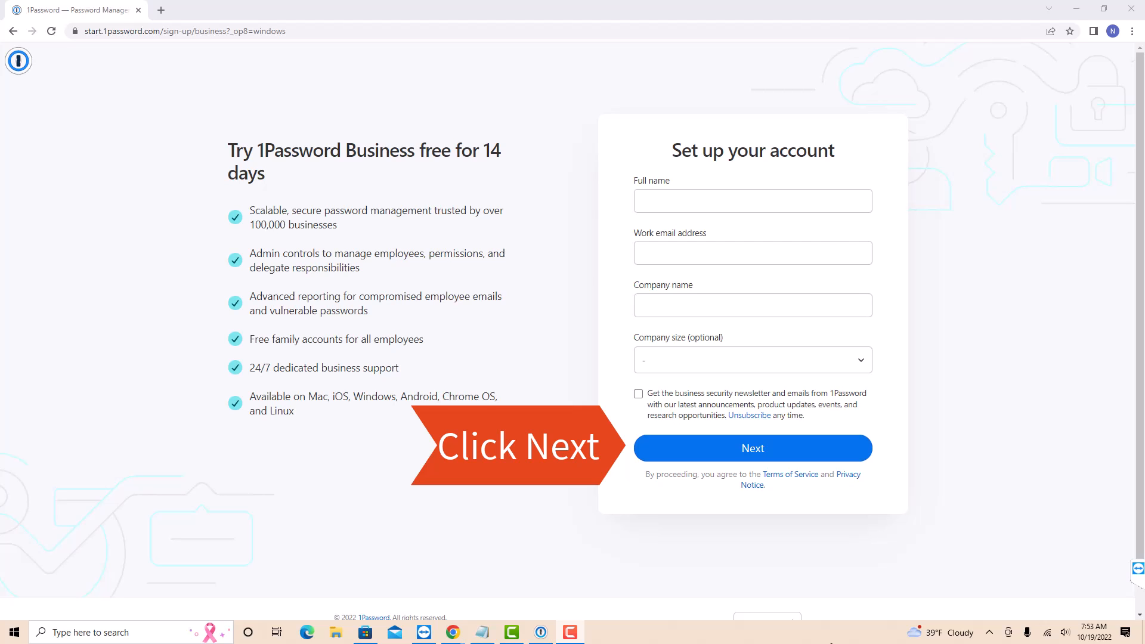
Submit the Business account details, email verification code, and new password
{"action": "left_click", "coordinate": [752, 448]}
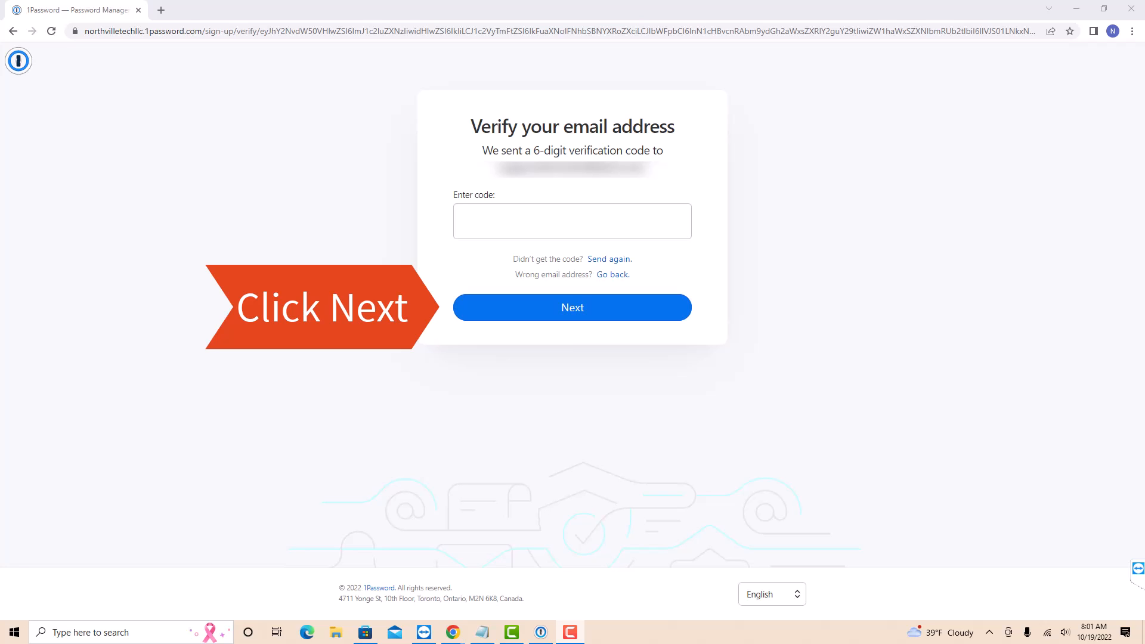
{"action": "left_click", "coordinate": [571, 307]}
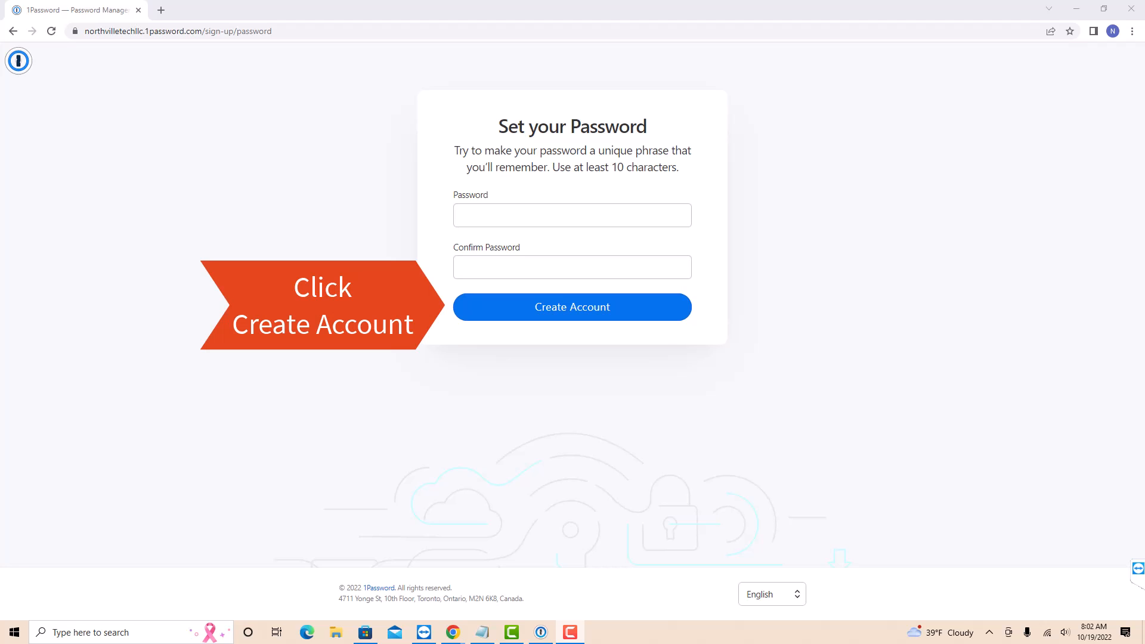
{"action": "left_click", "coordinate": [572, 306]}
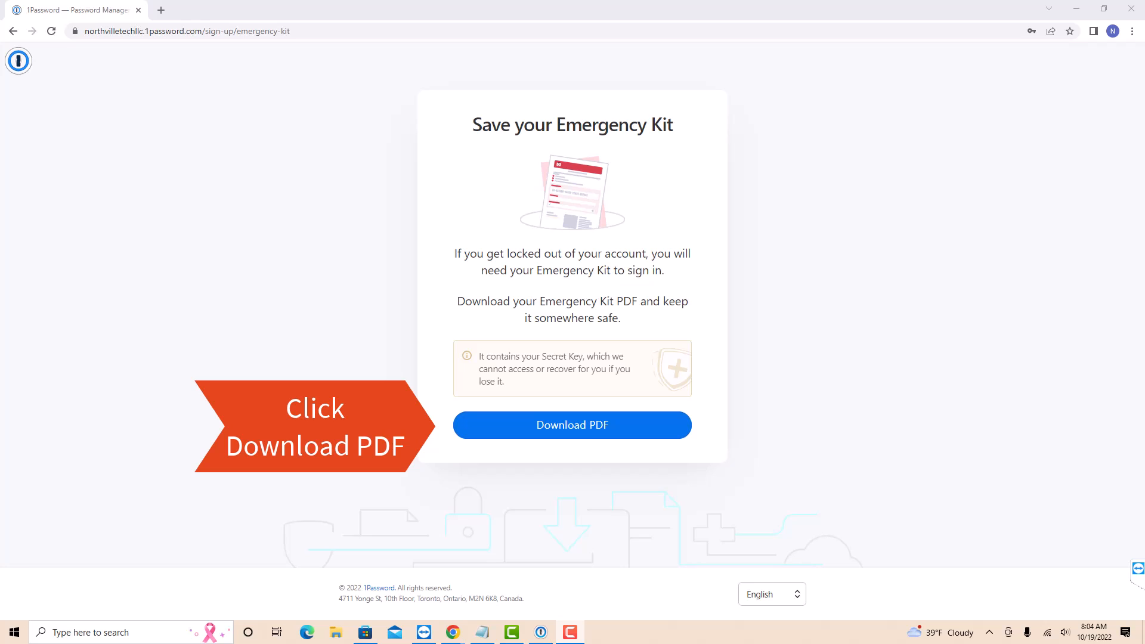
Download the Emergency Kit PDF from the Save your Emergency Kit page
{"action": "left_click", "coordinate": [572, 425]}
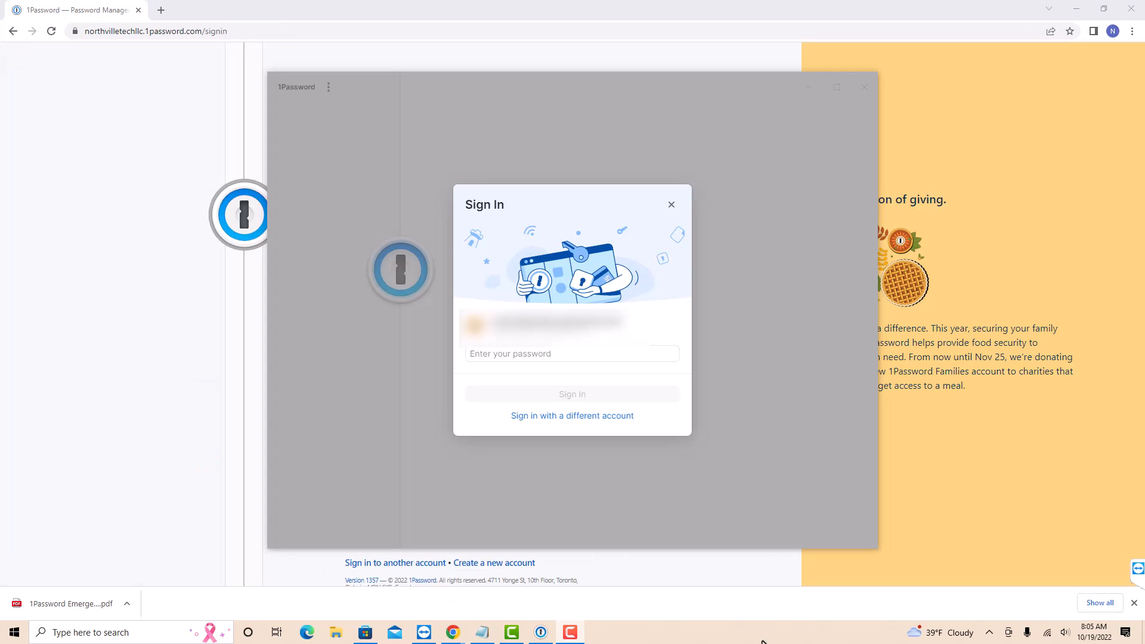